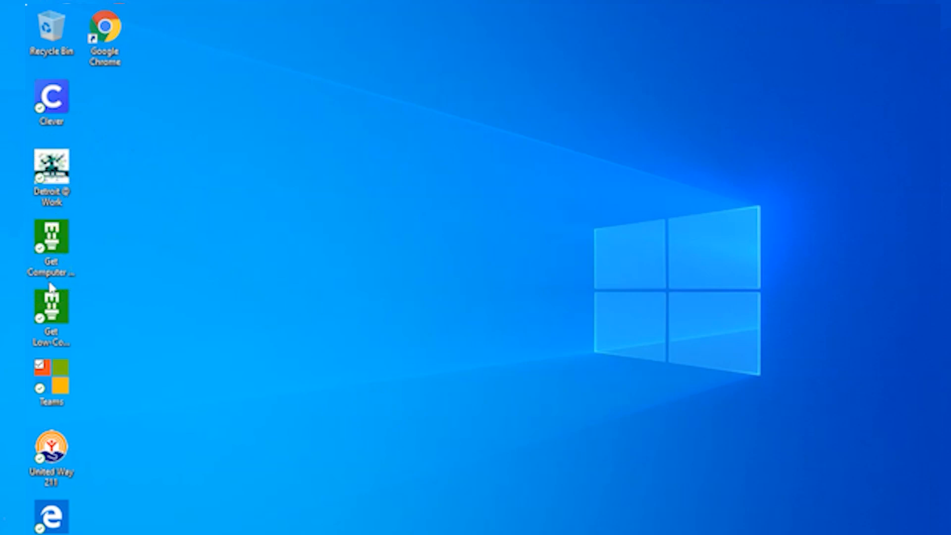
# - Launch Microsoft Teams from its desktop shortcut
pyautogui.click(50, 369)
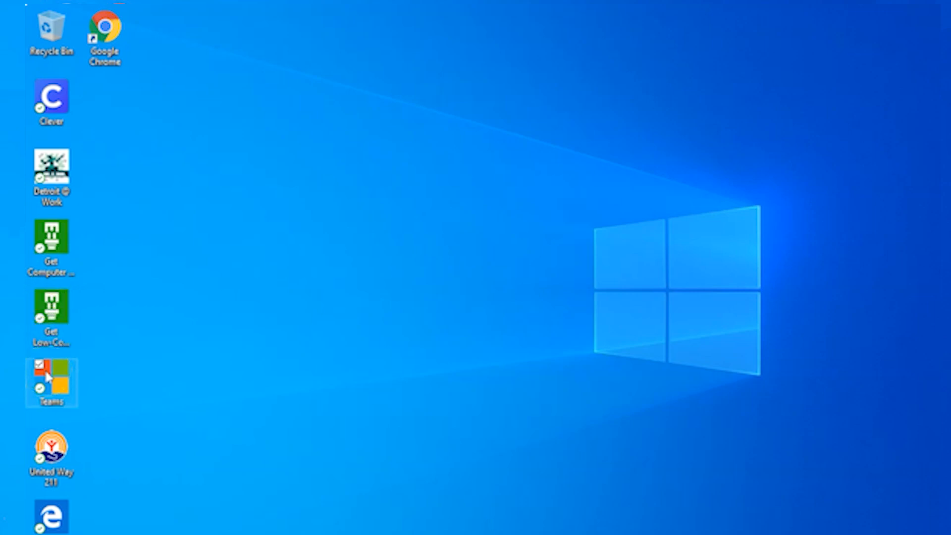
pyautogui.doubleClick(51, 382)
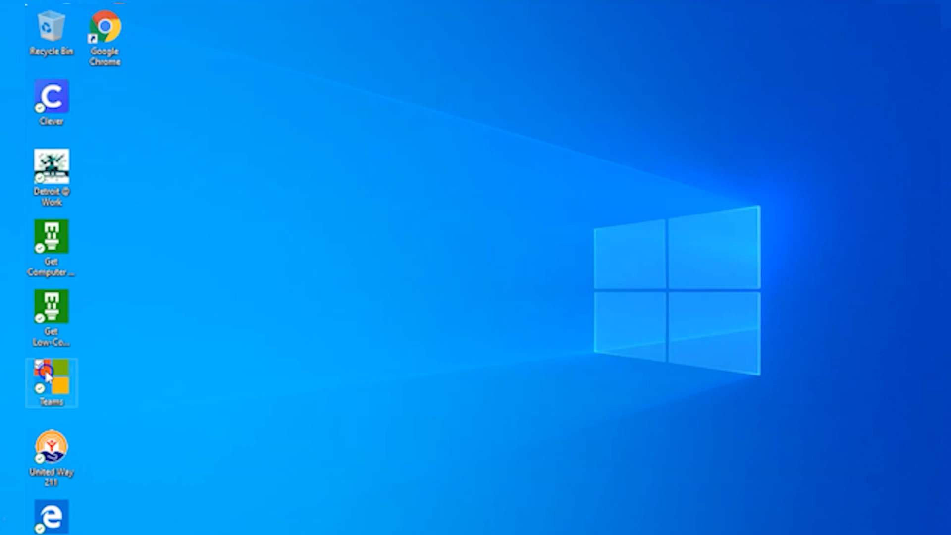
pyautogui.doubleClick(50, 382)
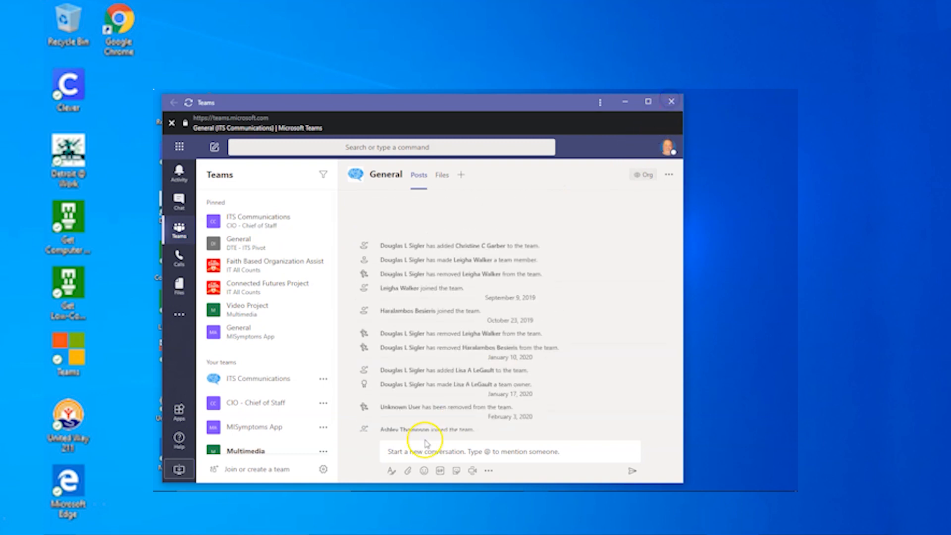
pyautogui.click(671, 101)
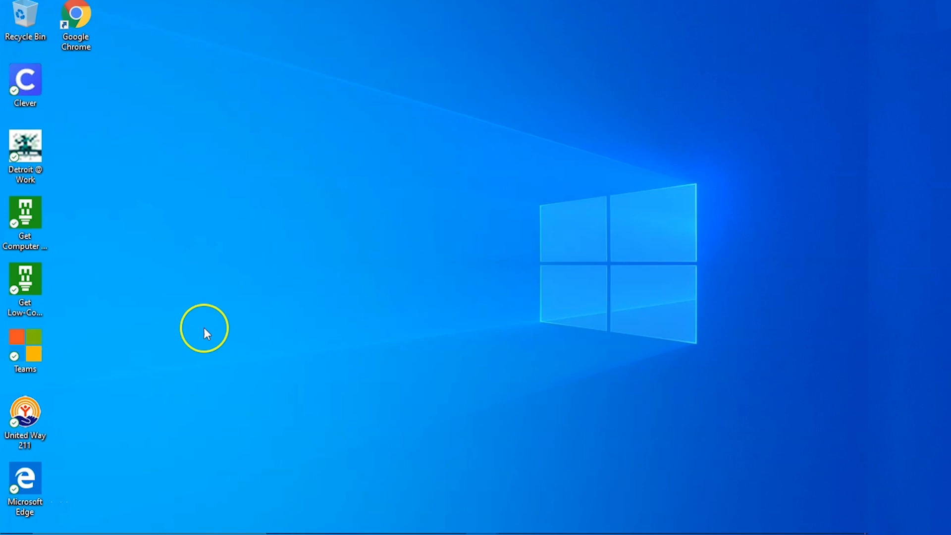
pyautogui.moveTo(188, 348)
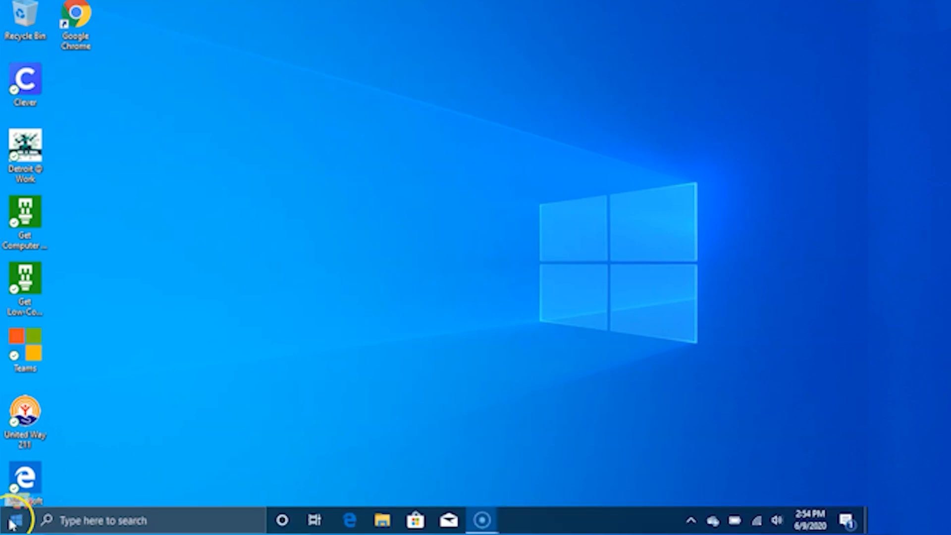
# - Explore the Start menu: power options and the full alphabetical list of apps
pyautogui.click(10, 520)
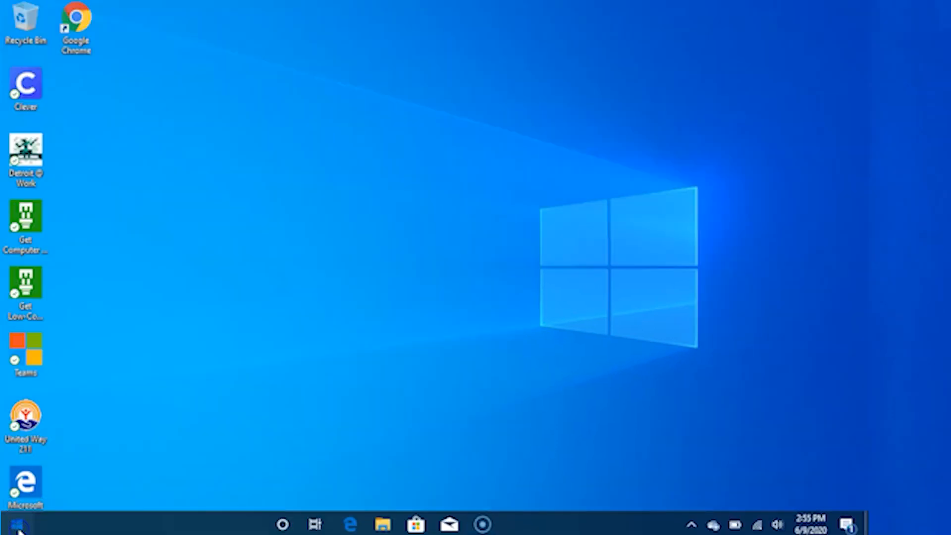
pyautogui.click(7, 525)
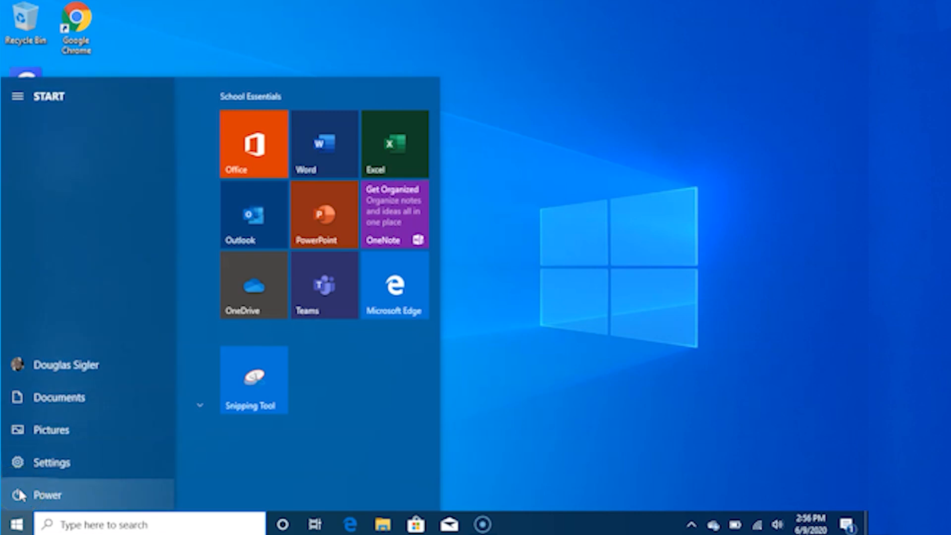
pyautogui.click(36, 494)
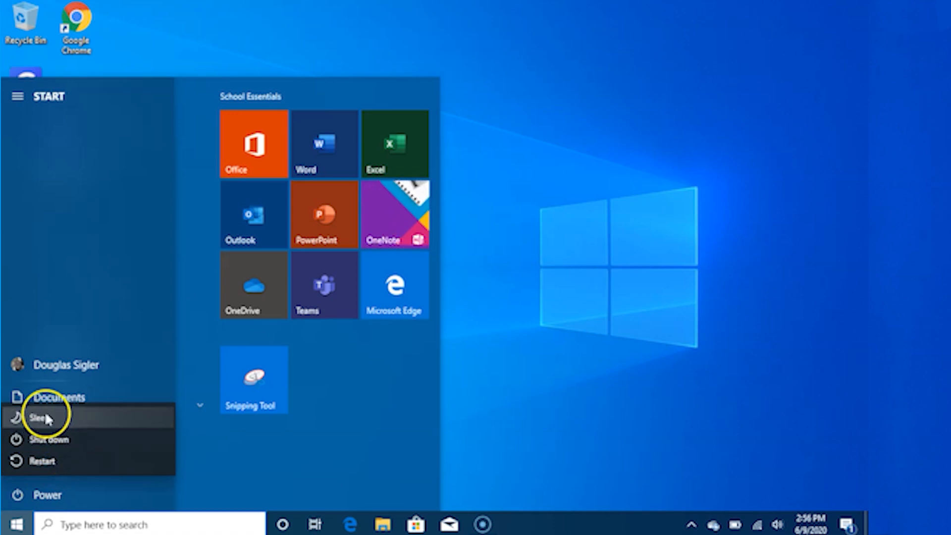
pyautogui.moveTo(46, 440)
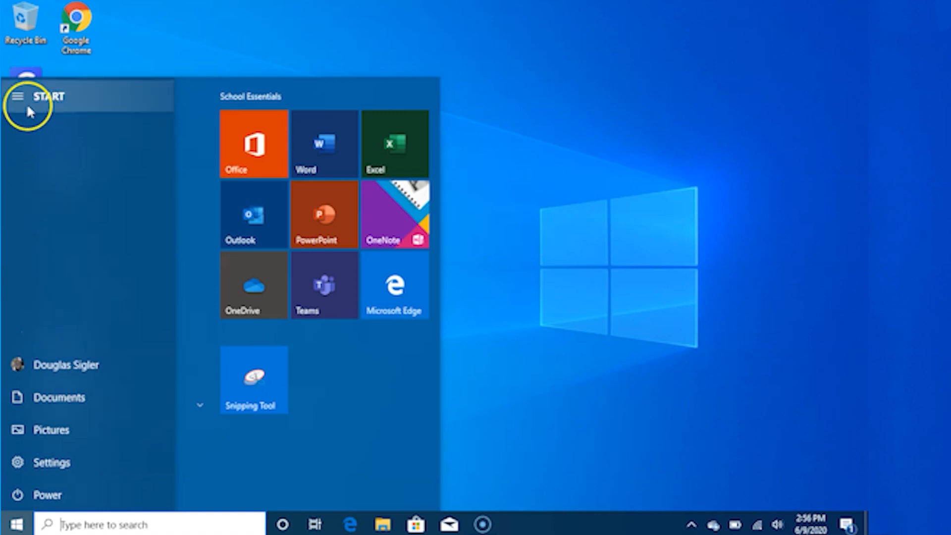
pyautogui.click(18, 96)
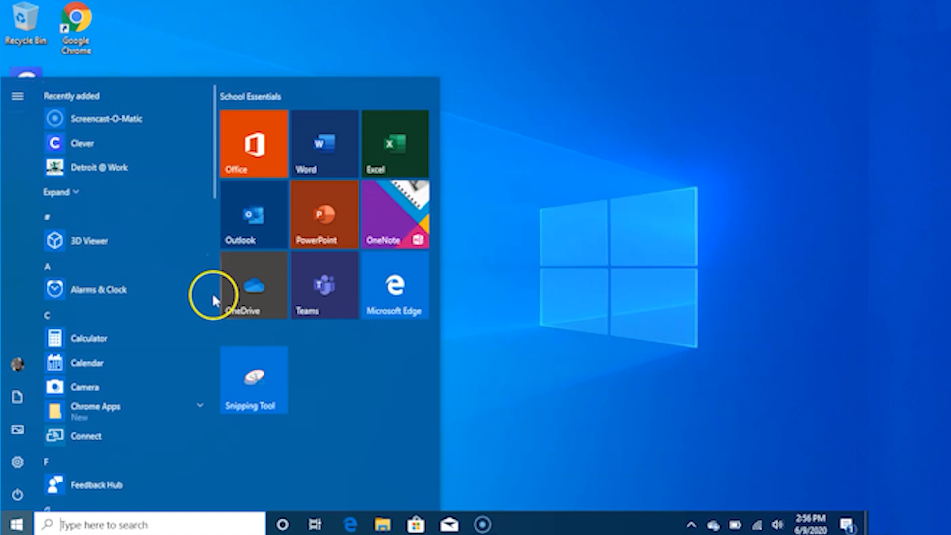
pyautogui.scroll(-3)
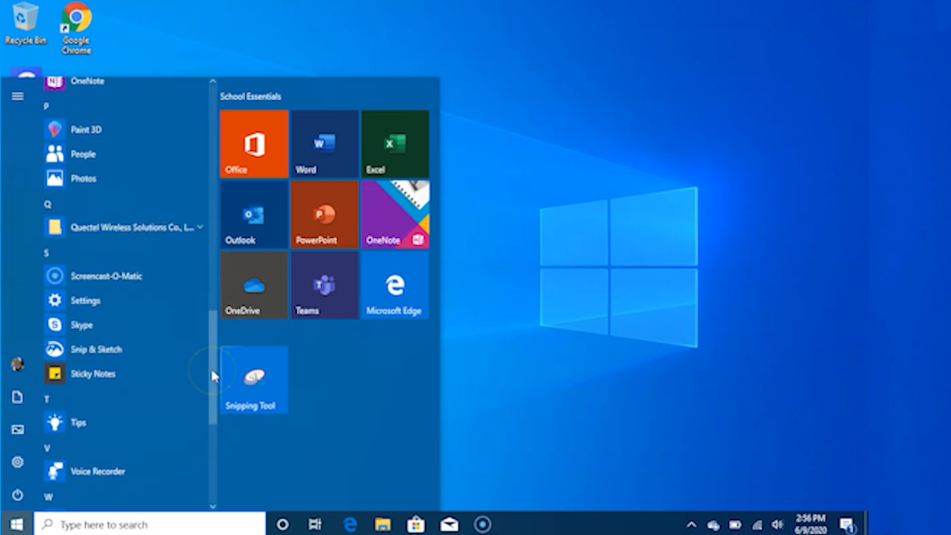
pyautogui.moveTo(214, 471)
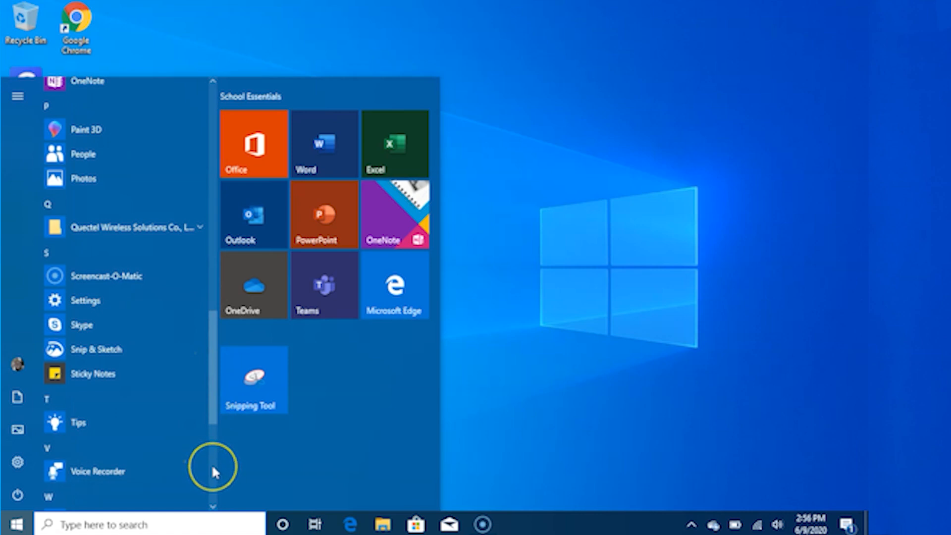
pyautogui.scroll(-3)
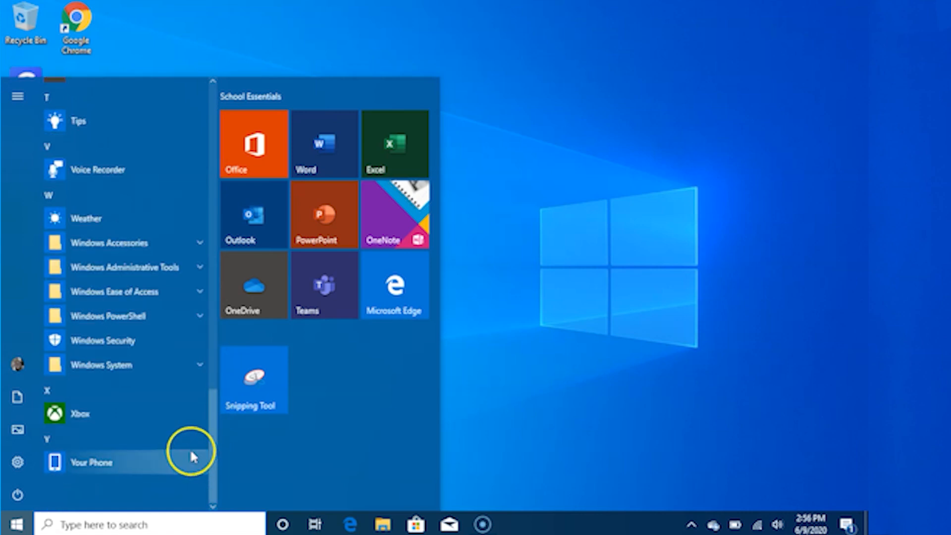
pyautogui.click(17, 524)
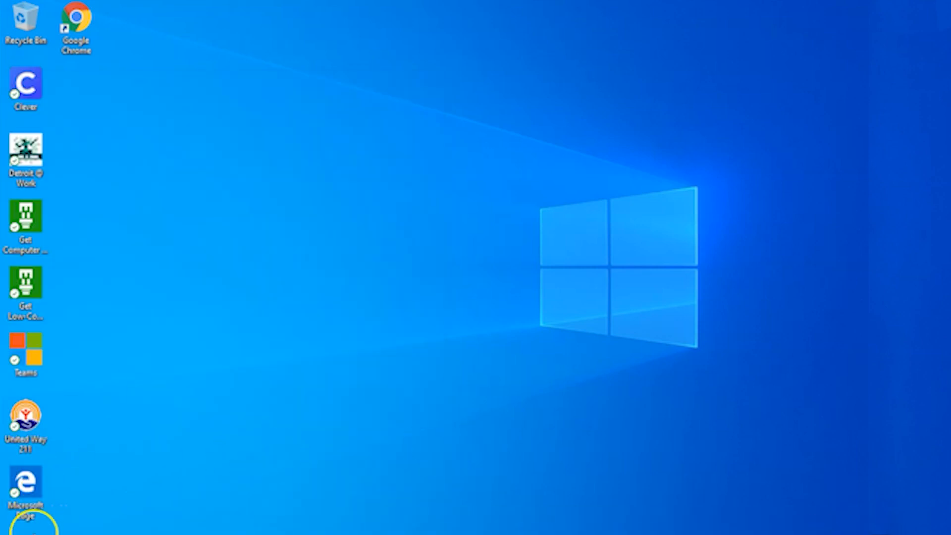
# - Search Windows for 'office'
pyautogui.click(8, 524)
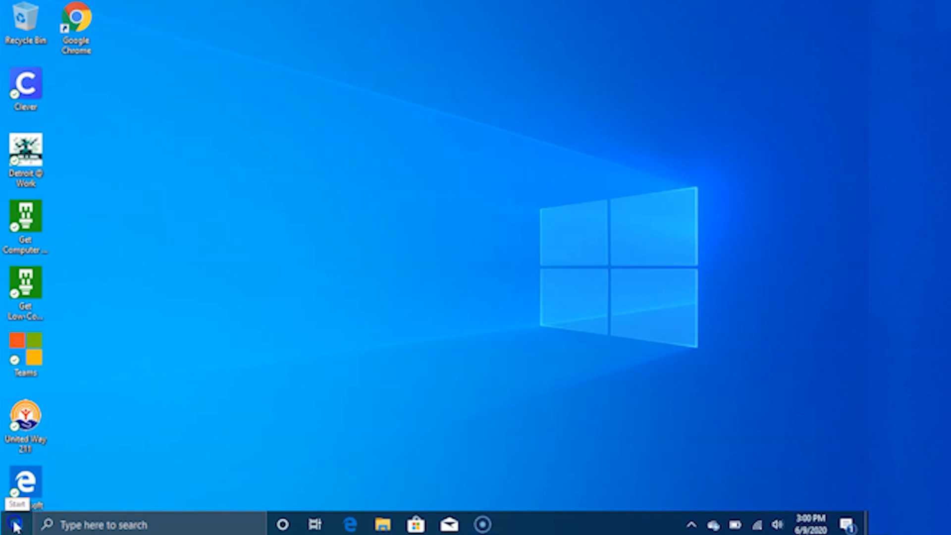
pyautogui.click(10, 525)
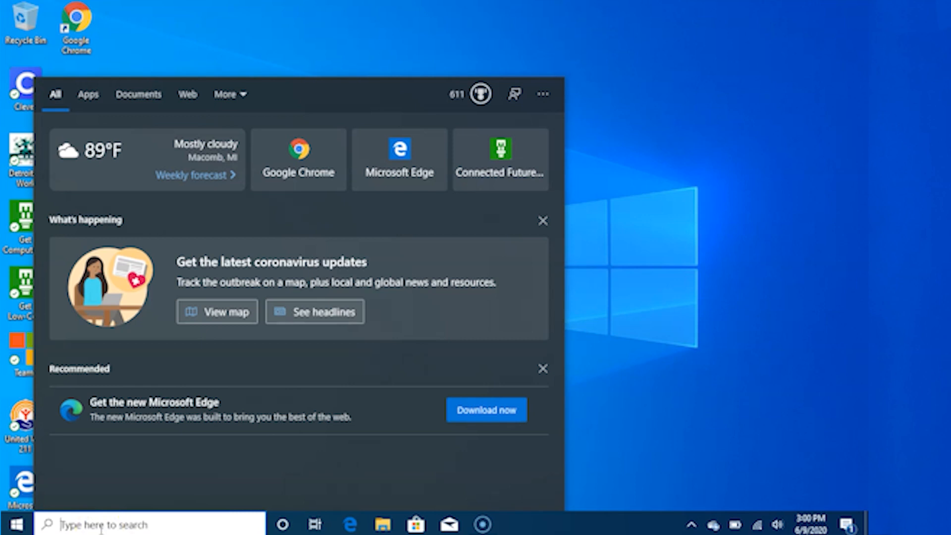
pyautogui.write('office')
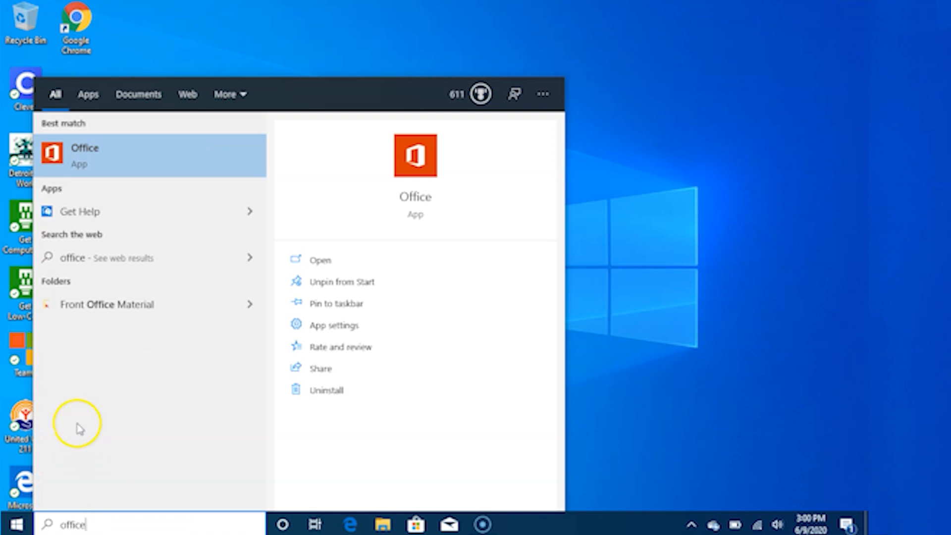
pyautogui.moveTo(76, 257)
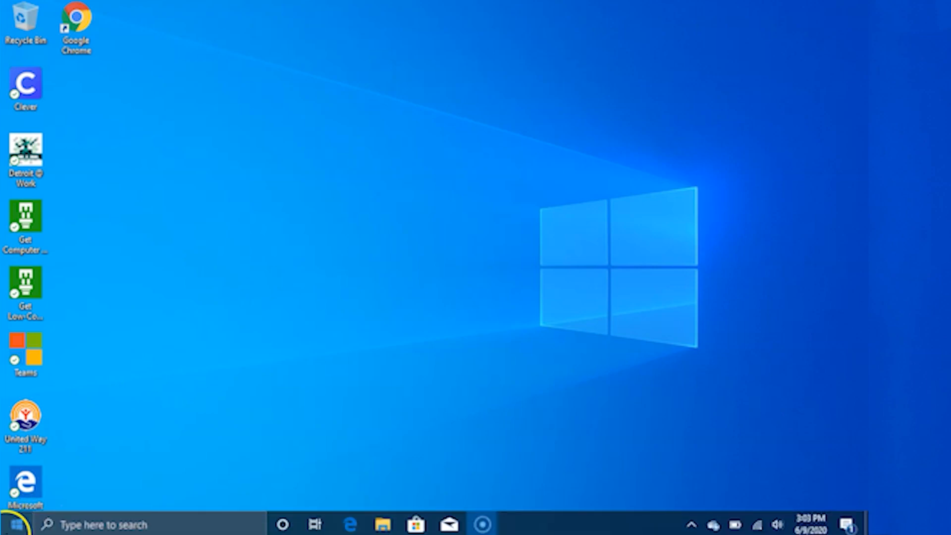
# - Pin Google Chrome to Start from the installed apps list
pyautogui.click(9, 525)
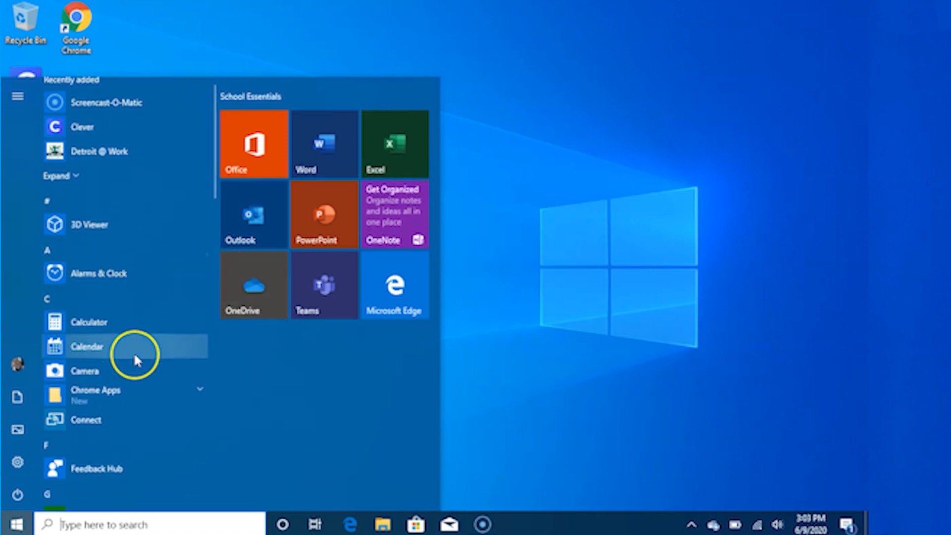
pyautogui.scroll(-3)
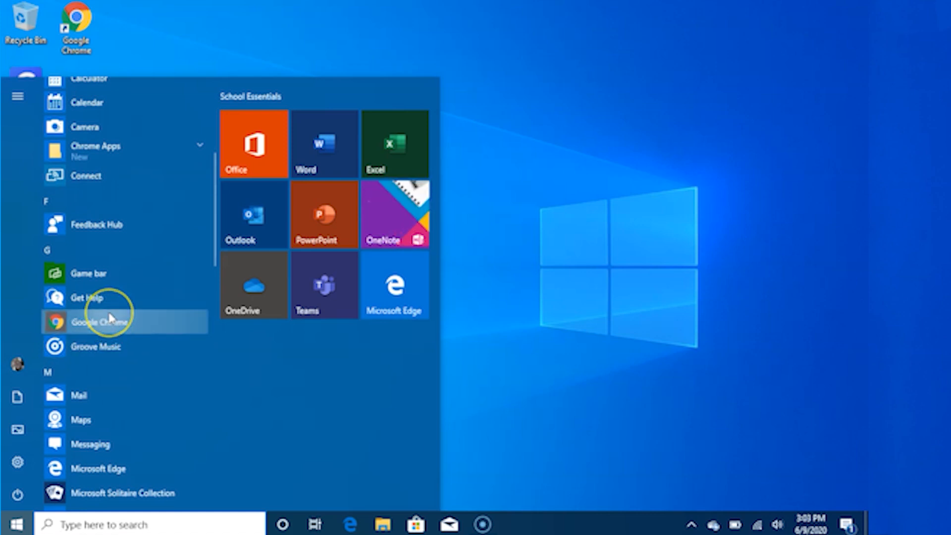
pyautogui.rightClick(104, 322)
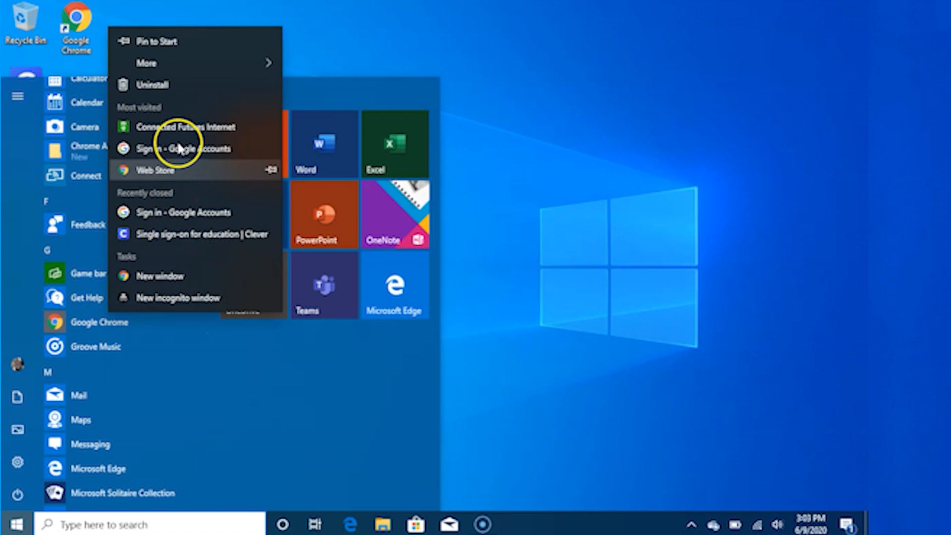
pyautogui.click(160, 39)
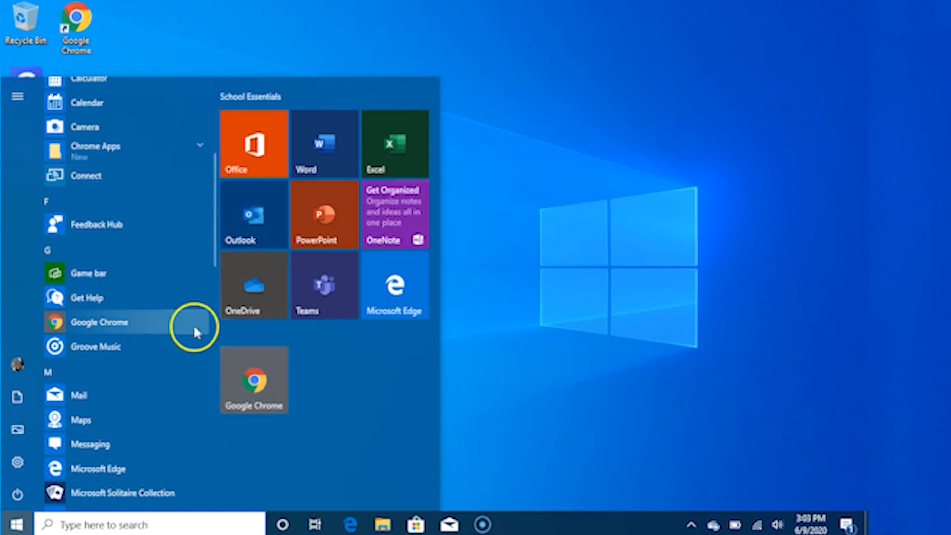
pyautogui.moveTo(255, 381)
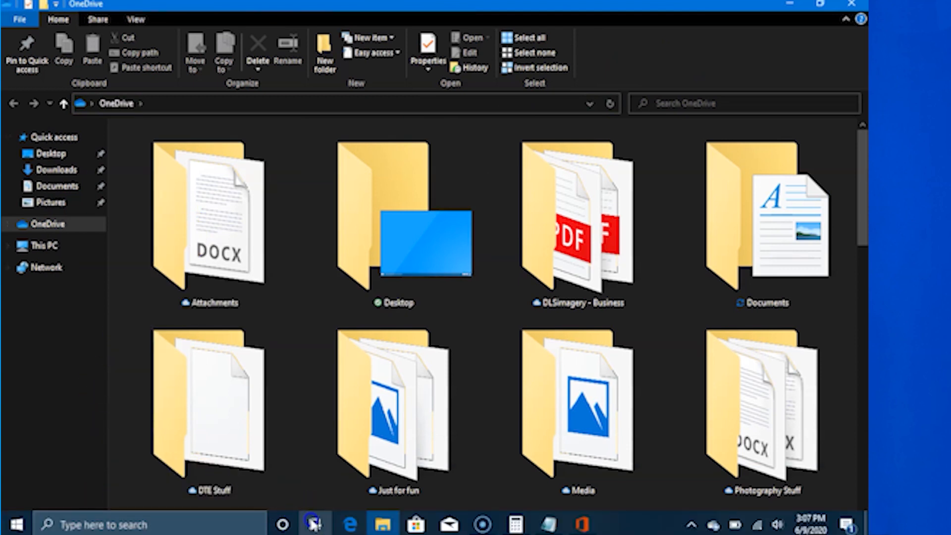
# - Use Task View to switch to the Calculator window and bring it into focus
pyautogui.click(313, 525)
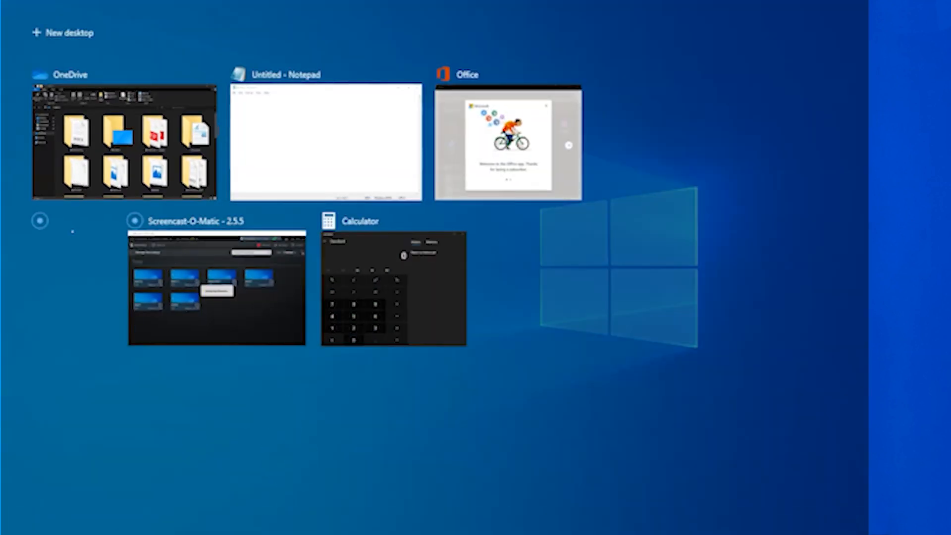
pyautogui.click(392, 287)
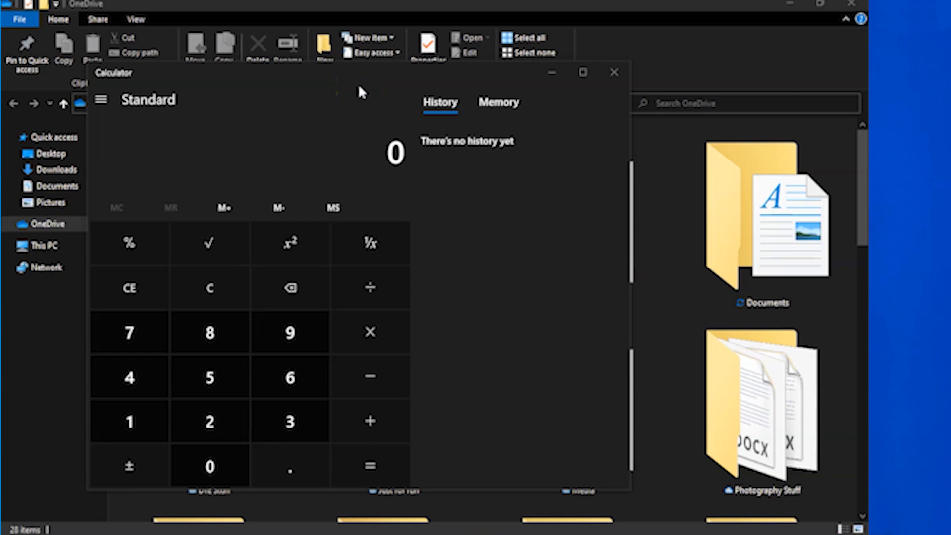
pyautogui.click(761, 401)
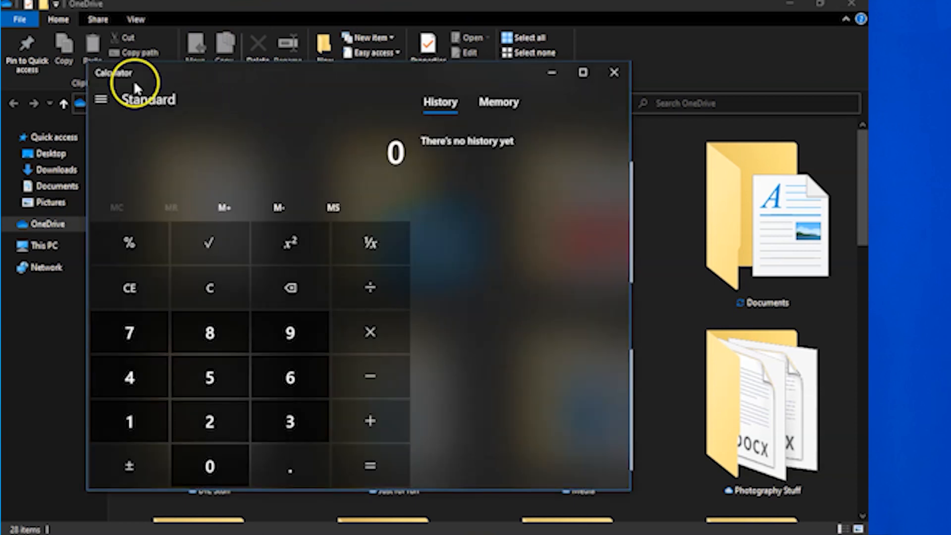
pyautogui.moveTo(323, 80)
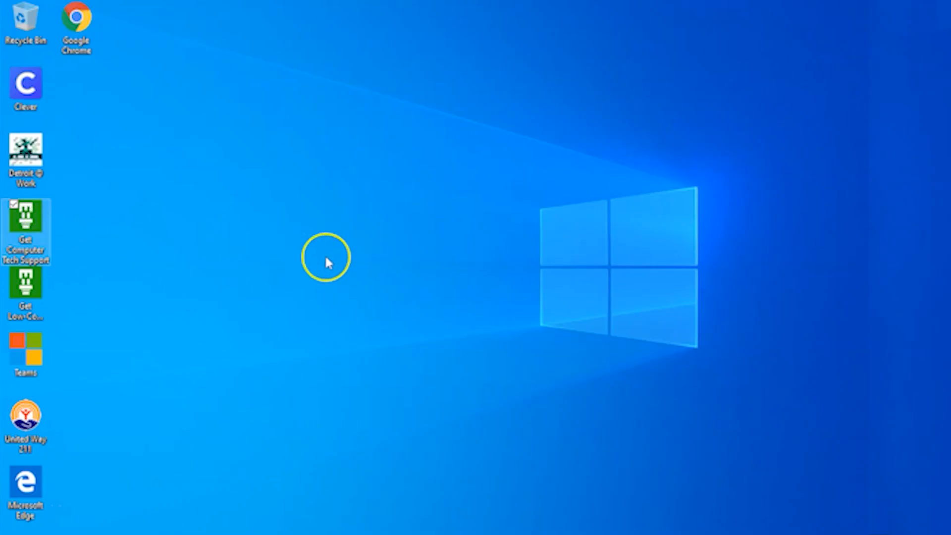
# - Open the Get Computer Tech Support site, then return to Desktop 1 via Task View
pyautogui.doubleClick(26, 218)
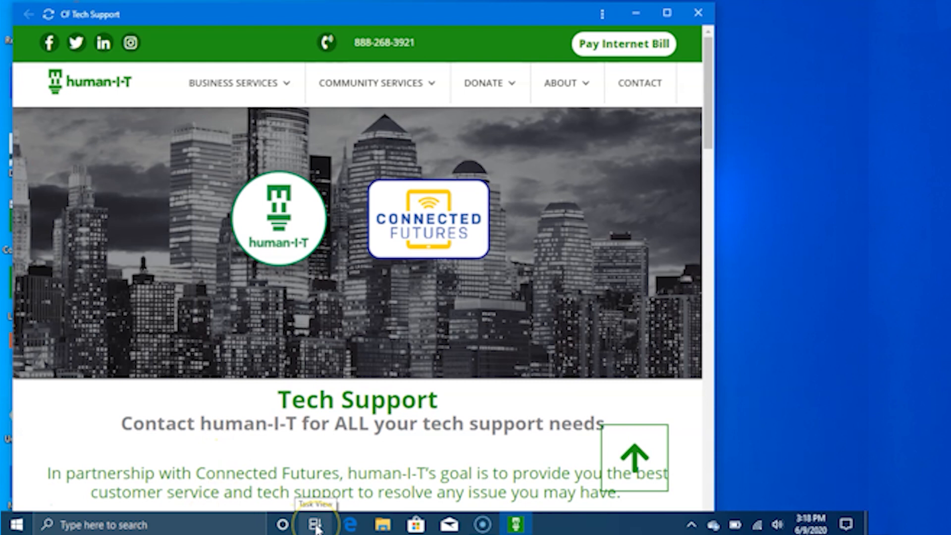
pyautogui.click(315, 526)
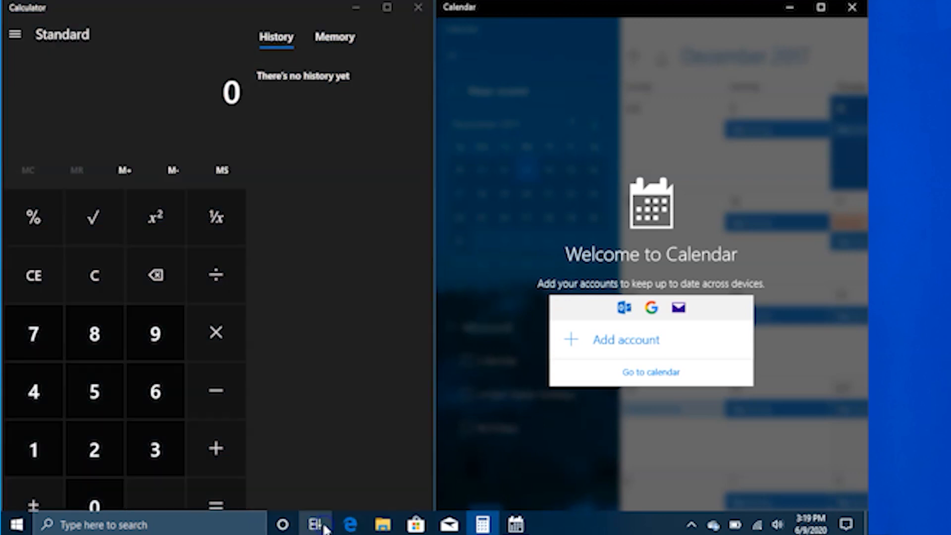
pyautogui.click(315, 526)
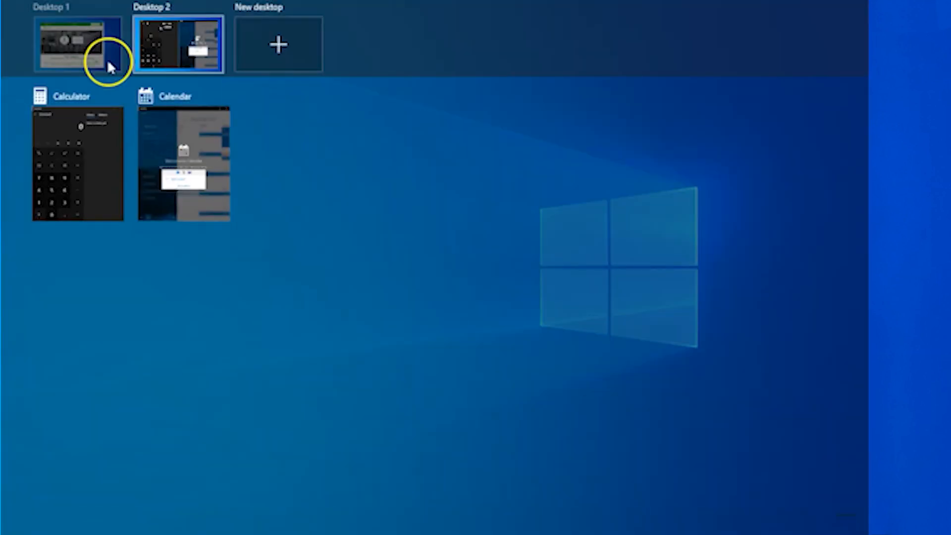
pyautogui.click(76, 44)
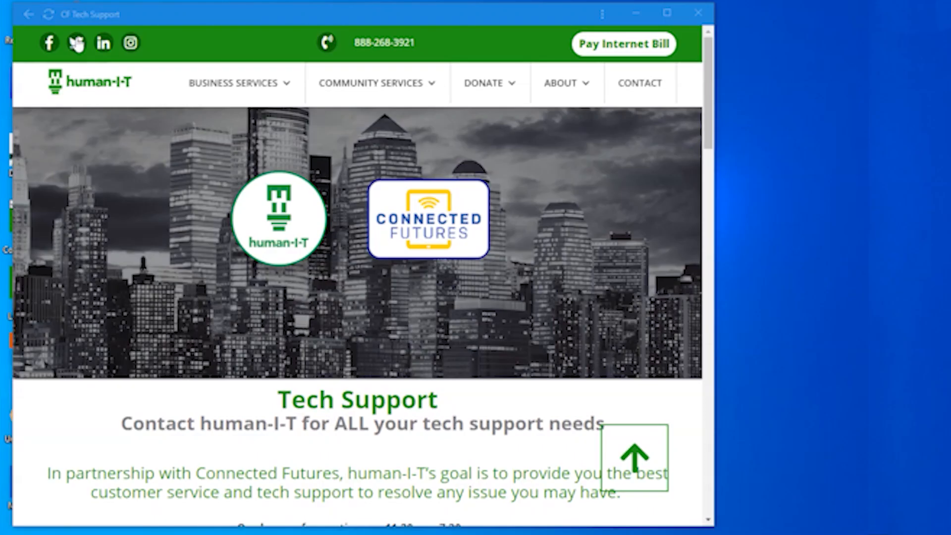
# - Go to the site's Business Services > Data Security page
pyautogui.click(234, 83)
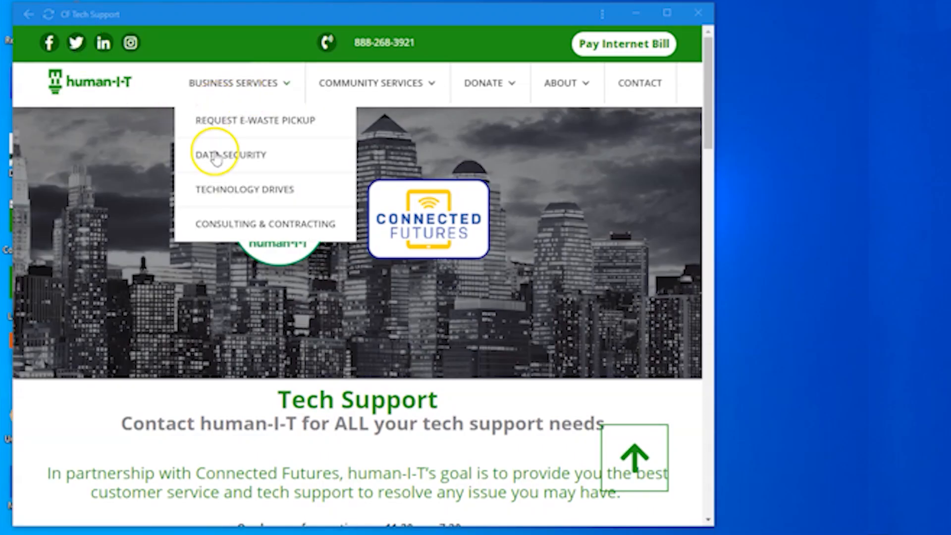
pyautogui.click(698, 13)
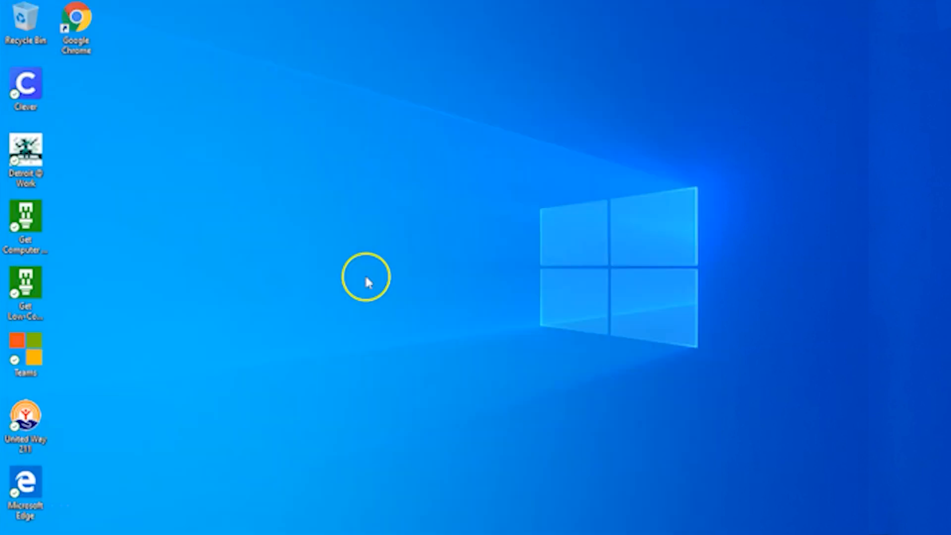
pyautogui.moveTo(518, 386)
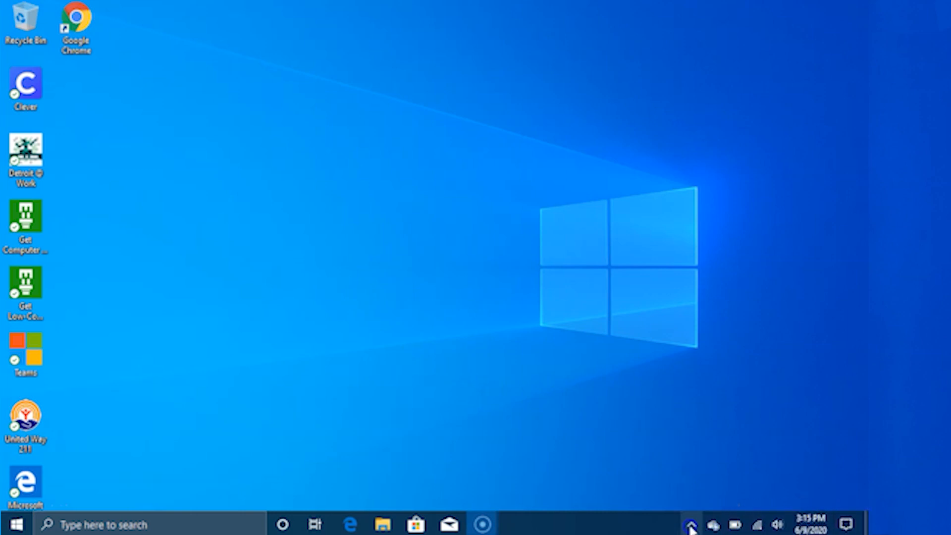
# - Show the hidden background-app icons in the taskbar notification area
pyautogui.click(675, 524)
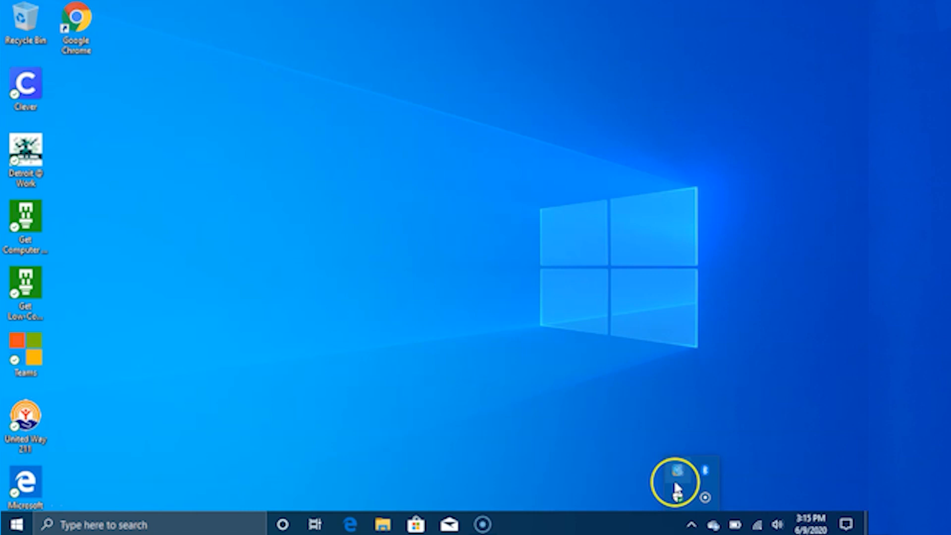